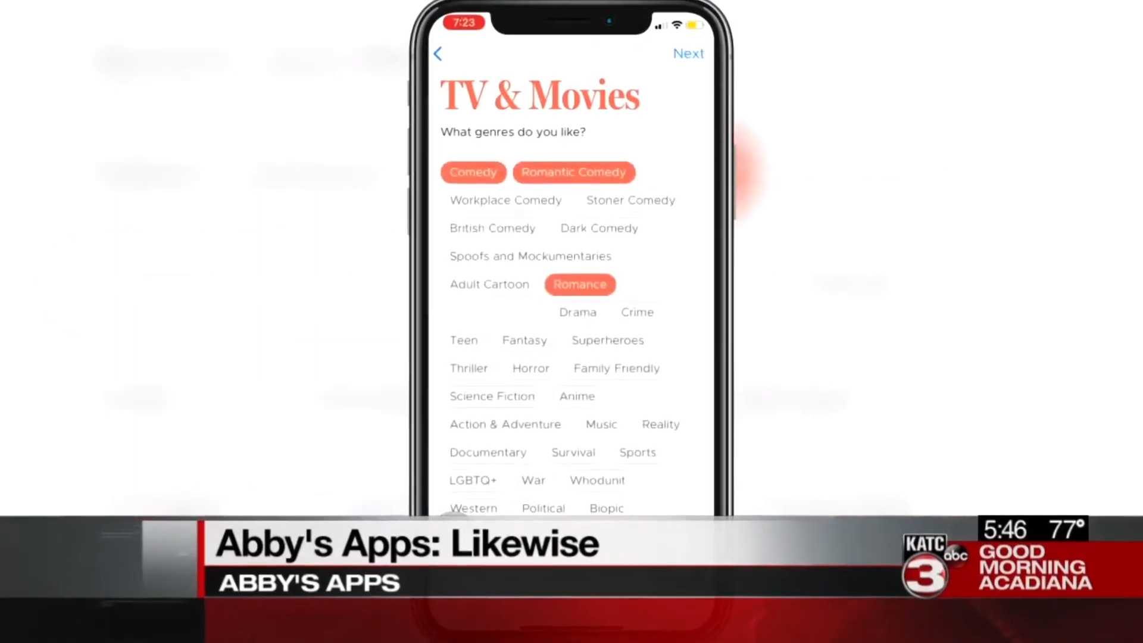
Pick Comedy, Romantic Comedy and Romance as the TV & Movies genres in Likewise.
left_click(687, 53)
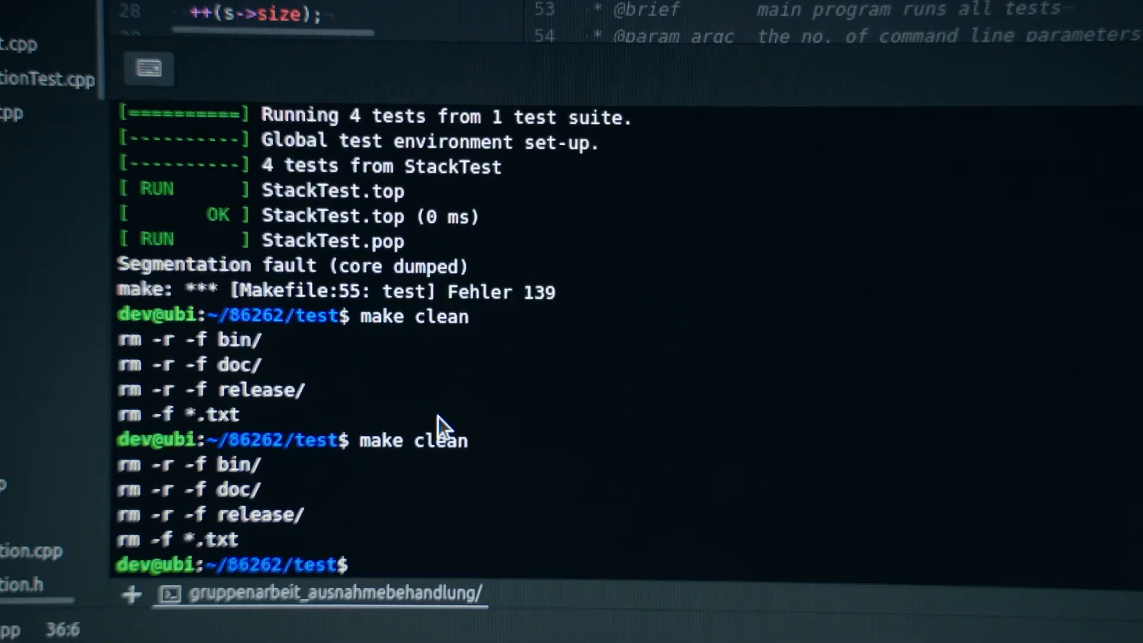
Enter prompts 'make' and 'I want to play' in the ChatGPT message box.
type("make")
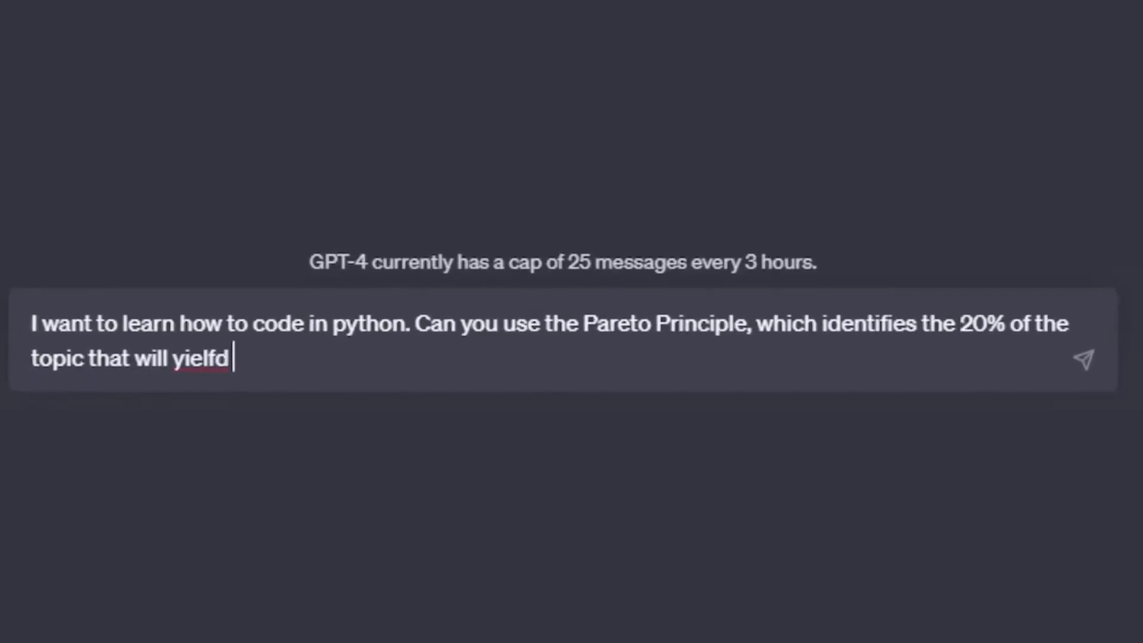
left_click(1083, 358)
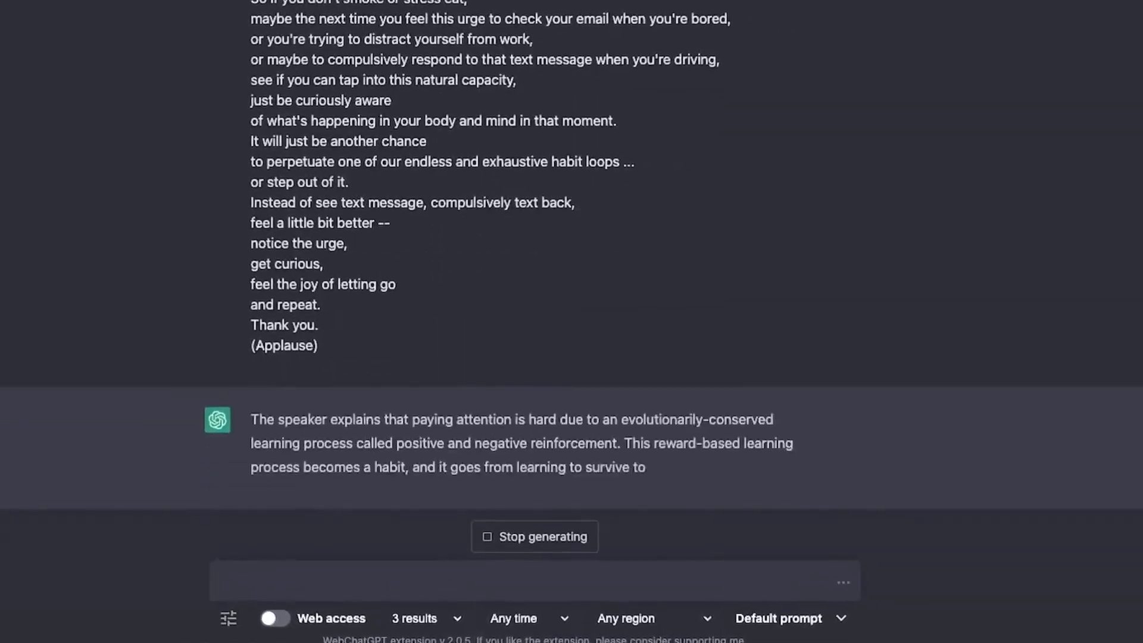
type("I want to play")
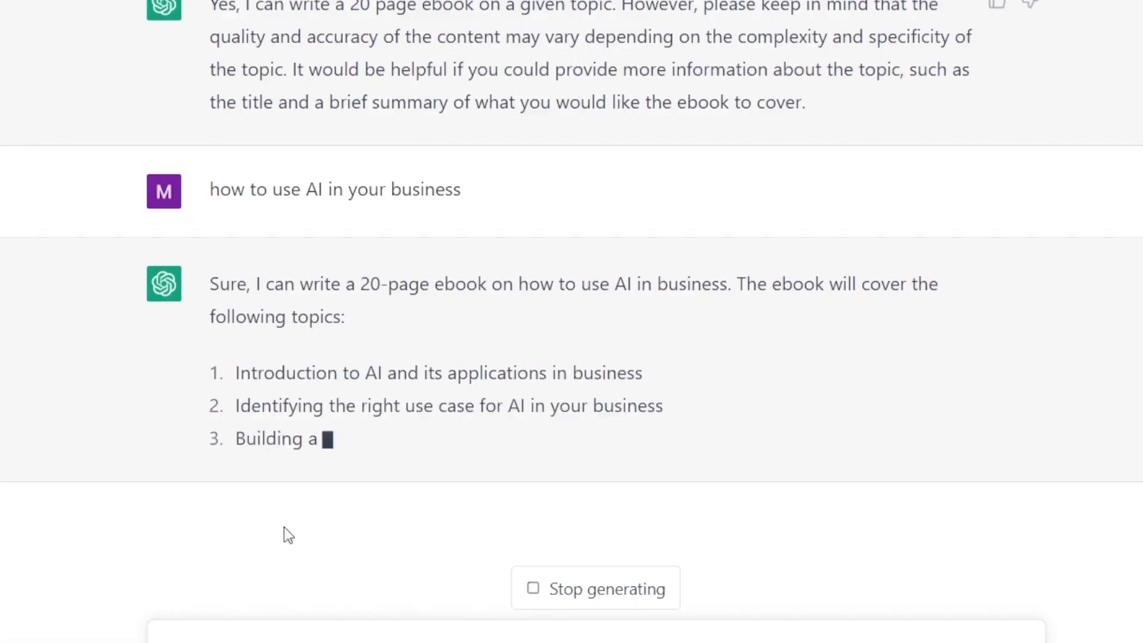
Request a screenplay scene where Mr. Kumar reports a stolen diamond at a police station.
left_click(314, 6)
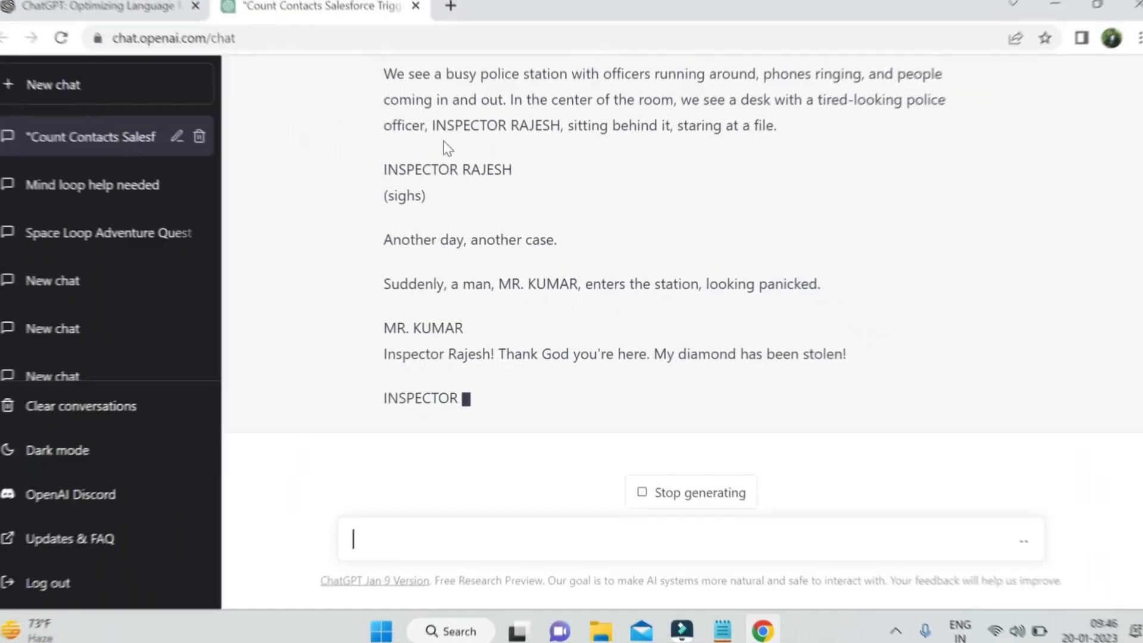